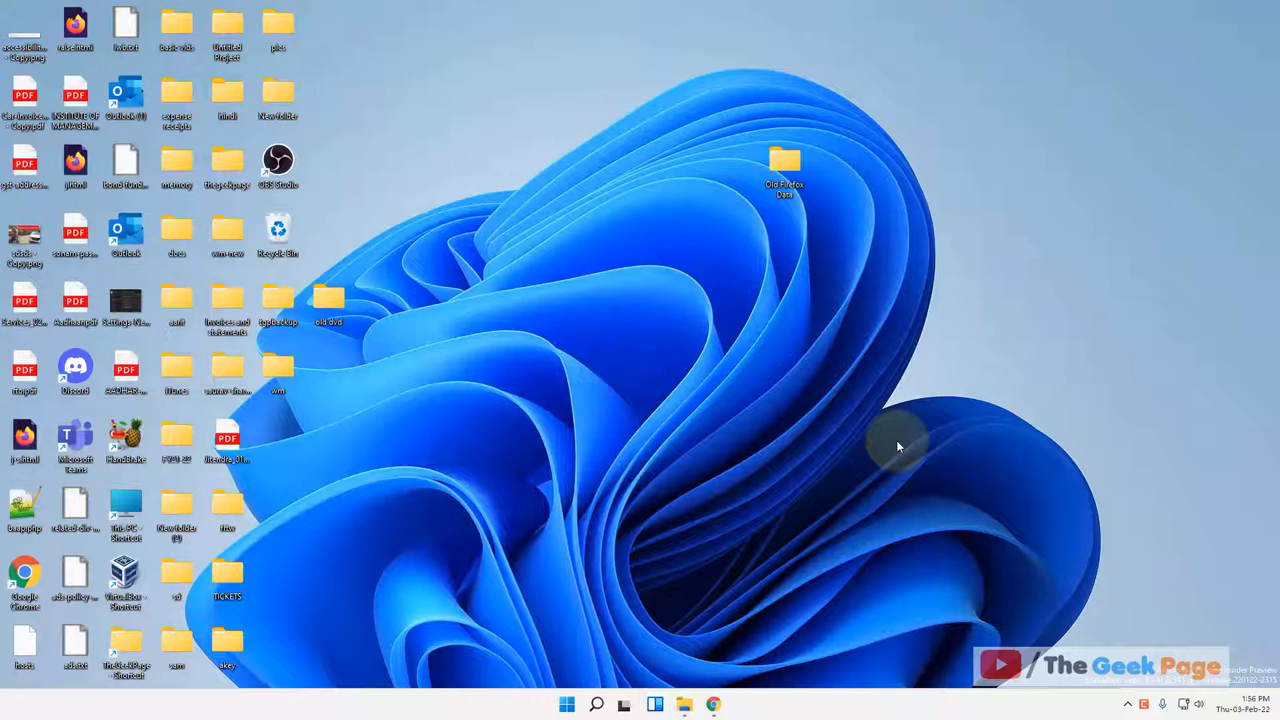
# Step: Search Windows for the mmsys.cpl control panel item
pyautogui.click(596, 704)
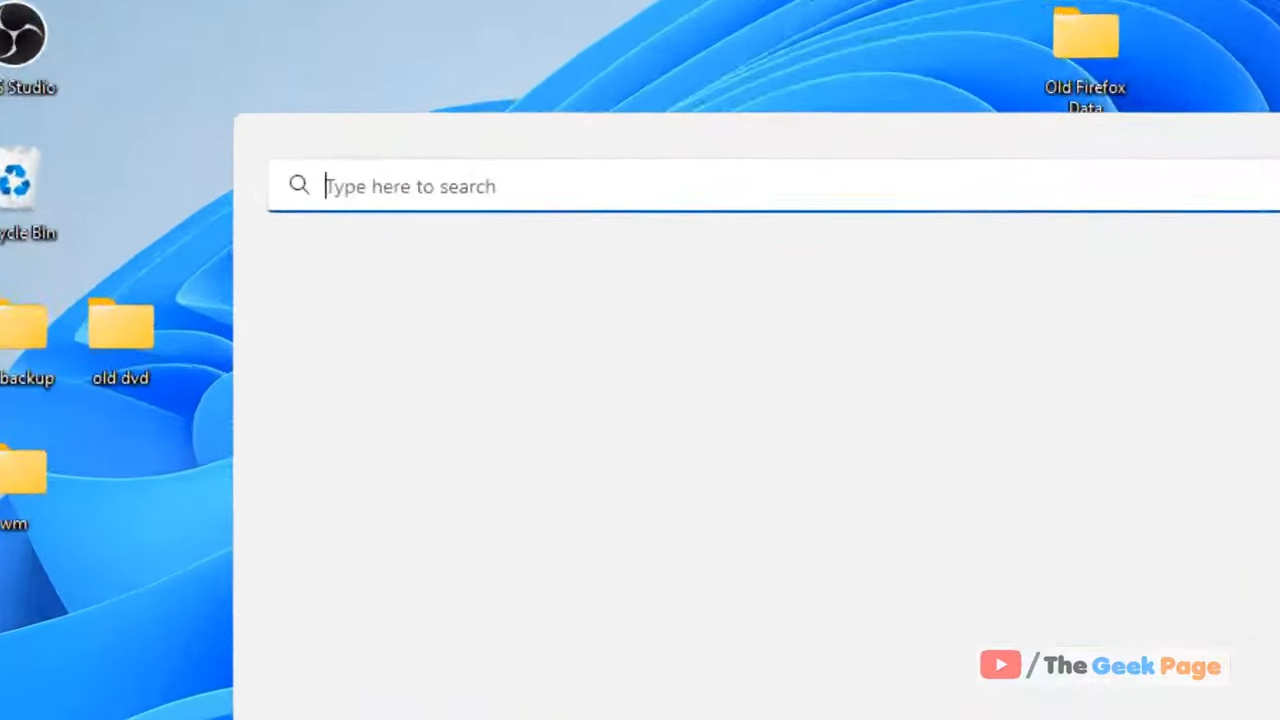
pyautogui.write('mmsys.cpl')
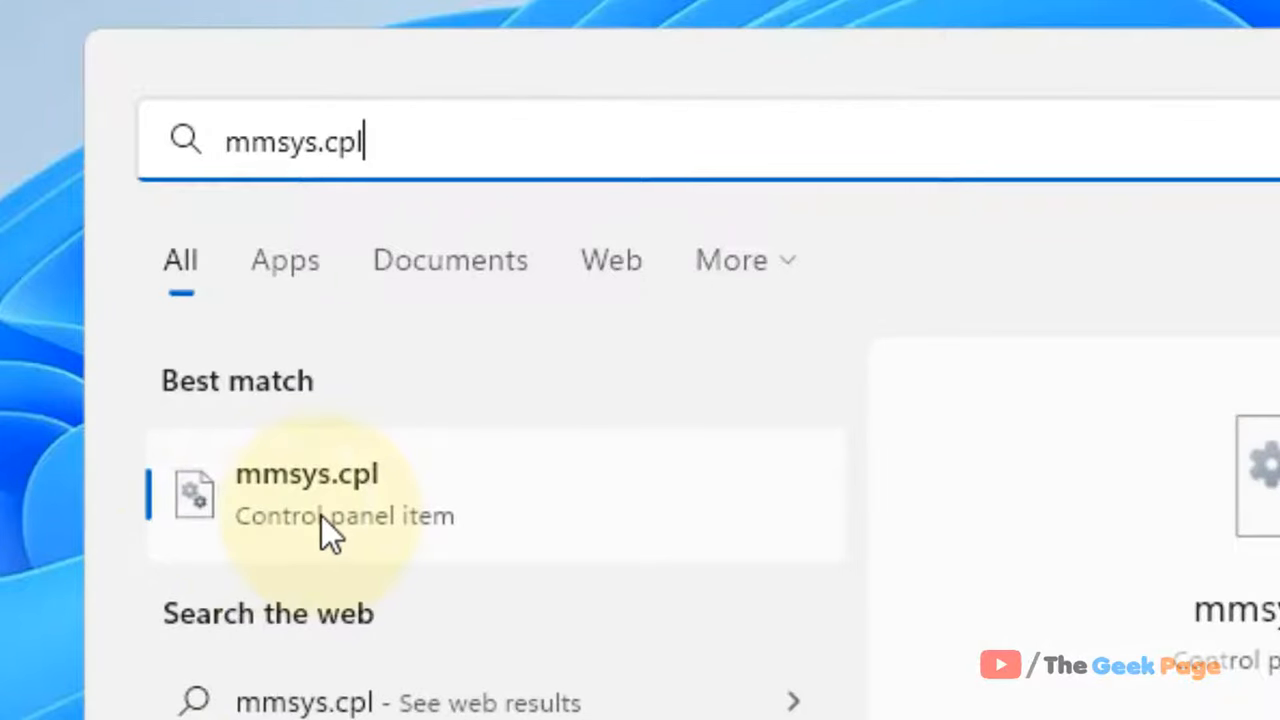
# Step: Launch mmsys.cpl and bring up the context menu for Speakers / Headphones on Playback
pyautogui.click(306, 492)
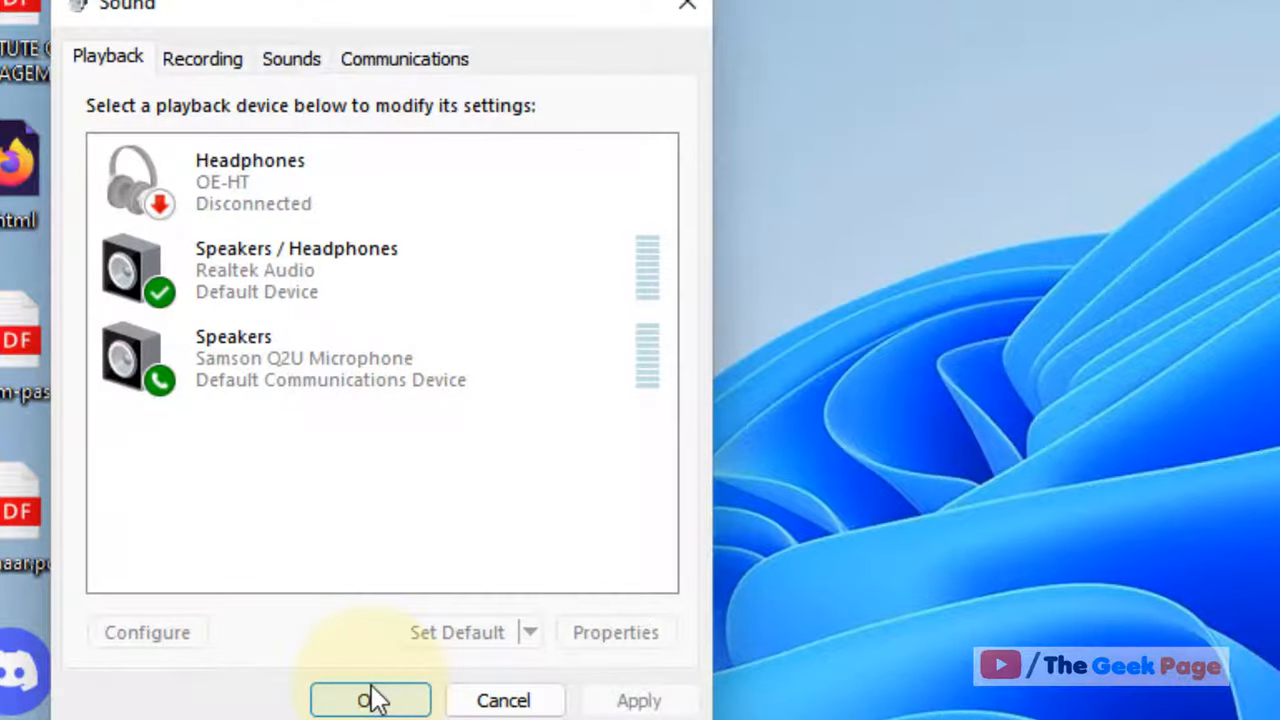
pyautogui.click(300, 270)
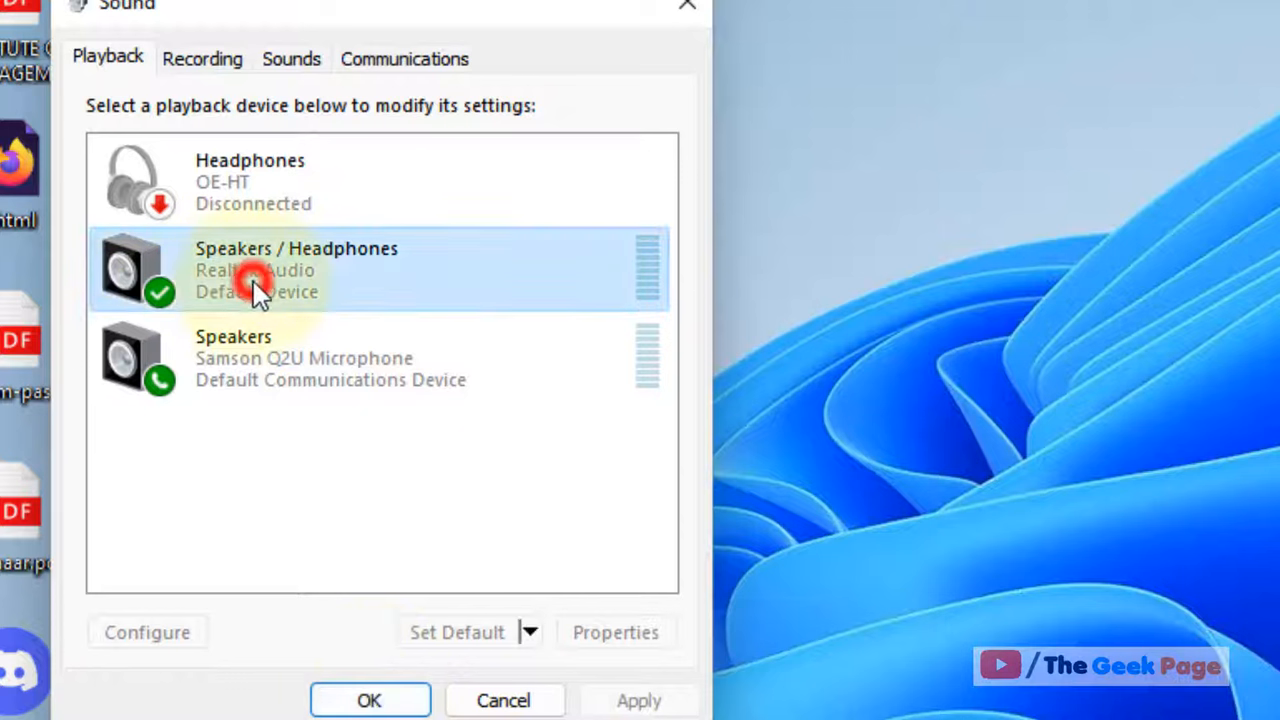
pyautogui.click(256, 280)
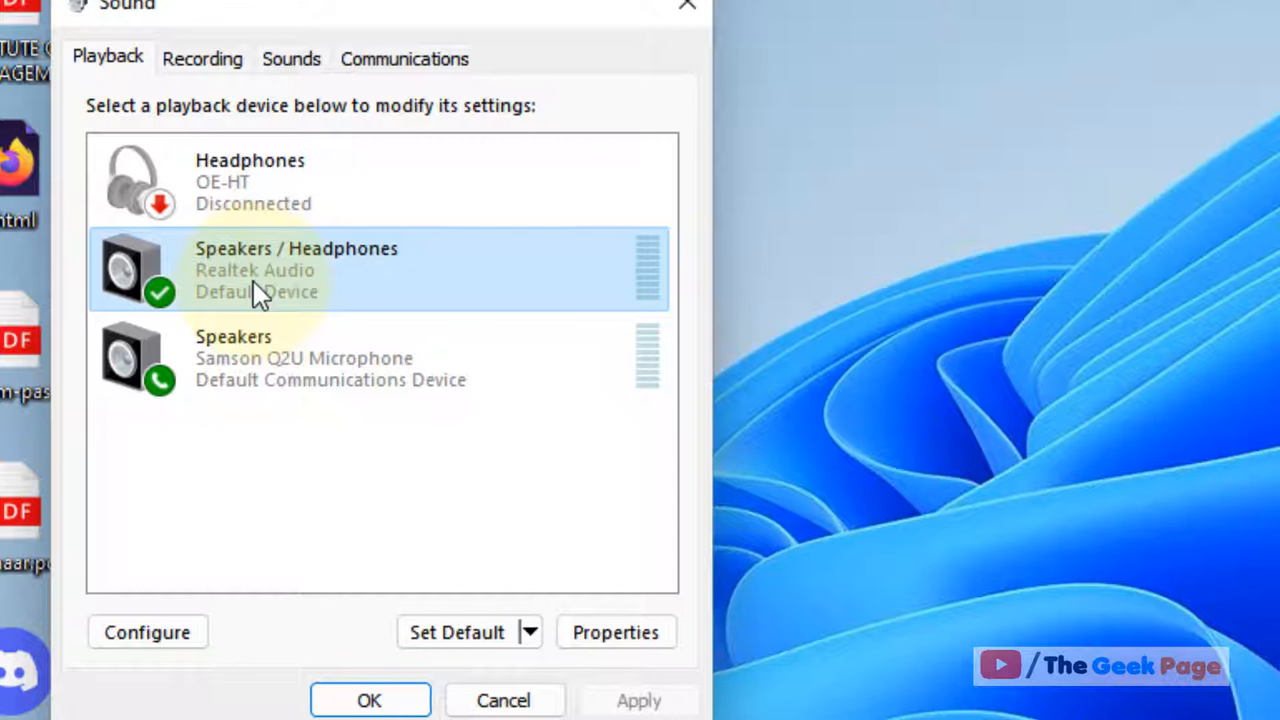
pyautogui.rightClick(296, 270)
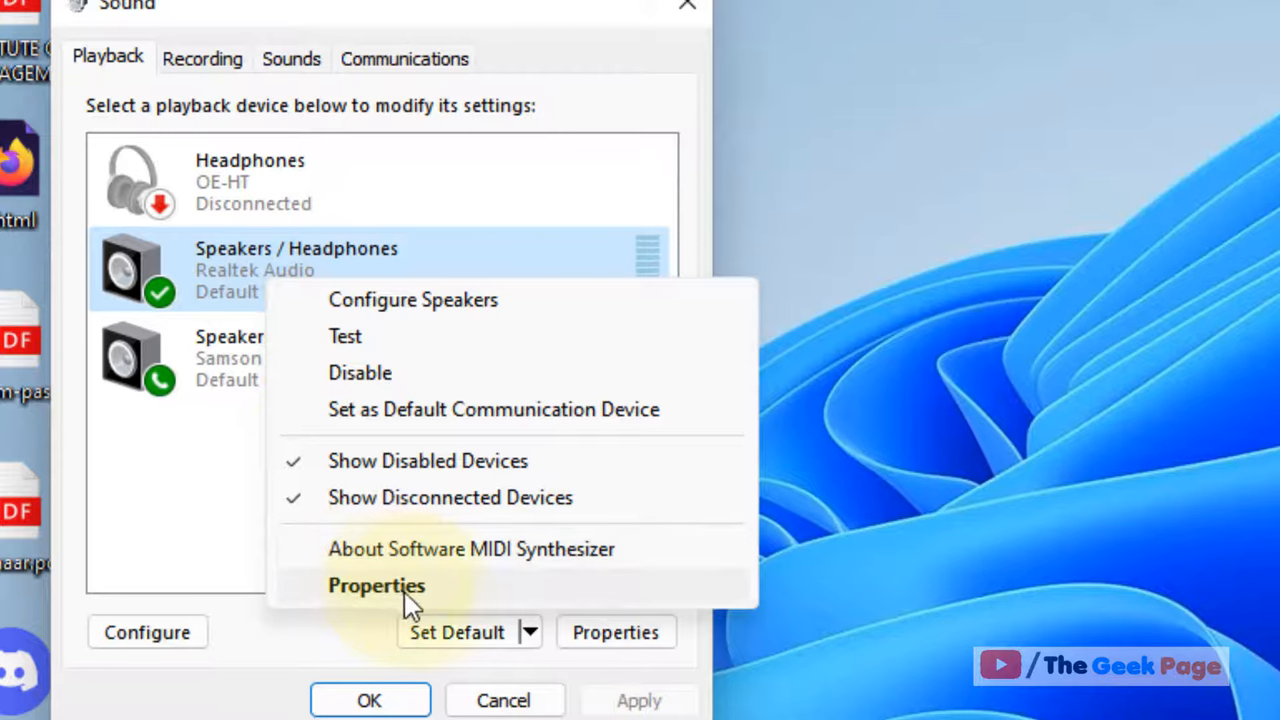
# Step: Show the Levels page of the Speakers / Headphones Properties
pyautogui.click(376, 584)
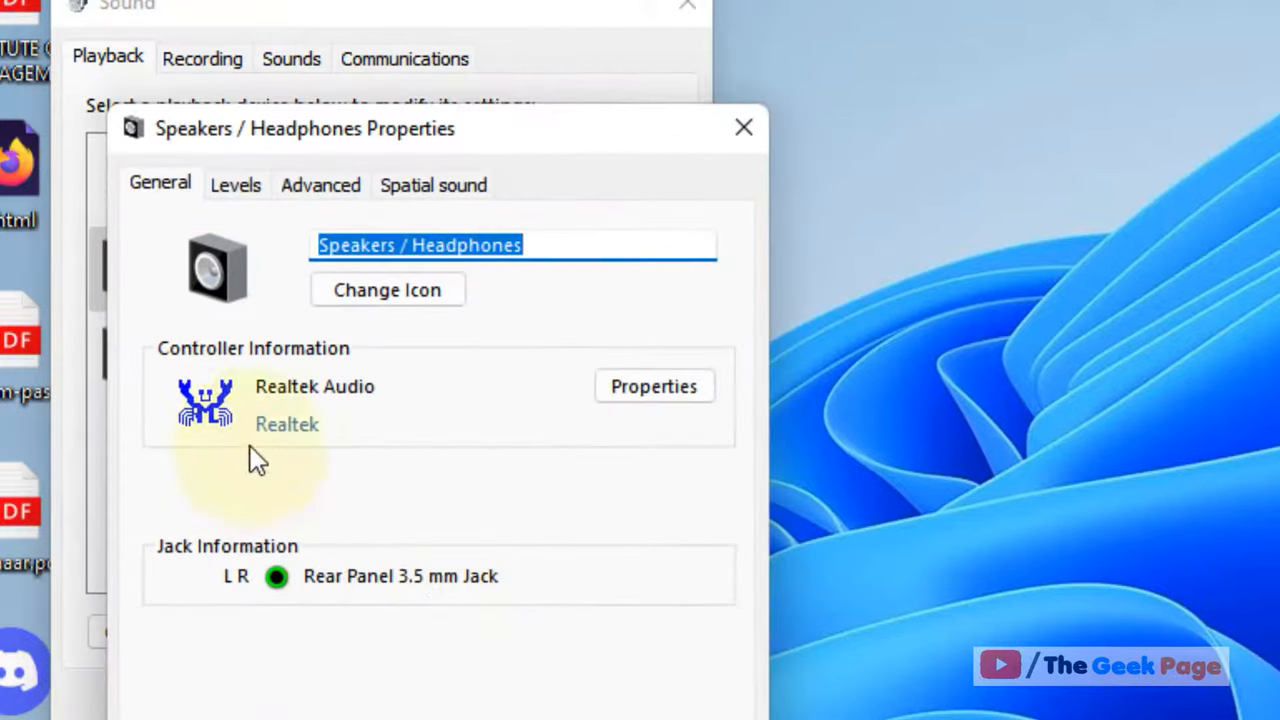
pyautogui.moveTo(236, 184)
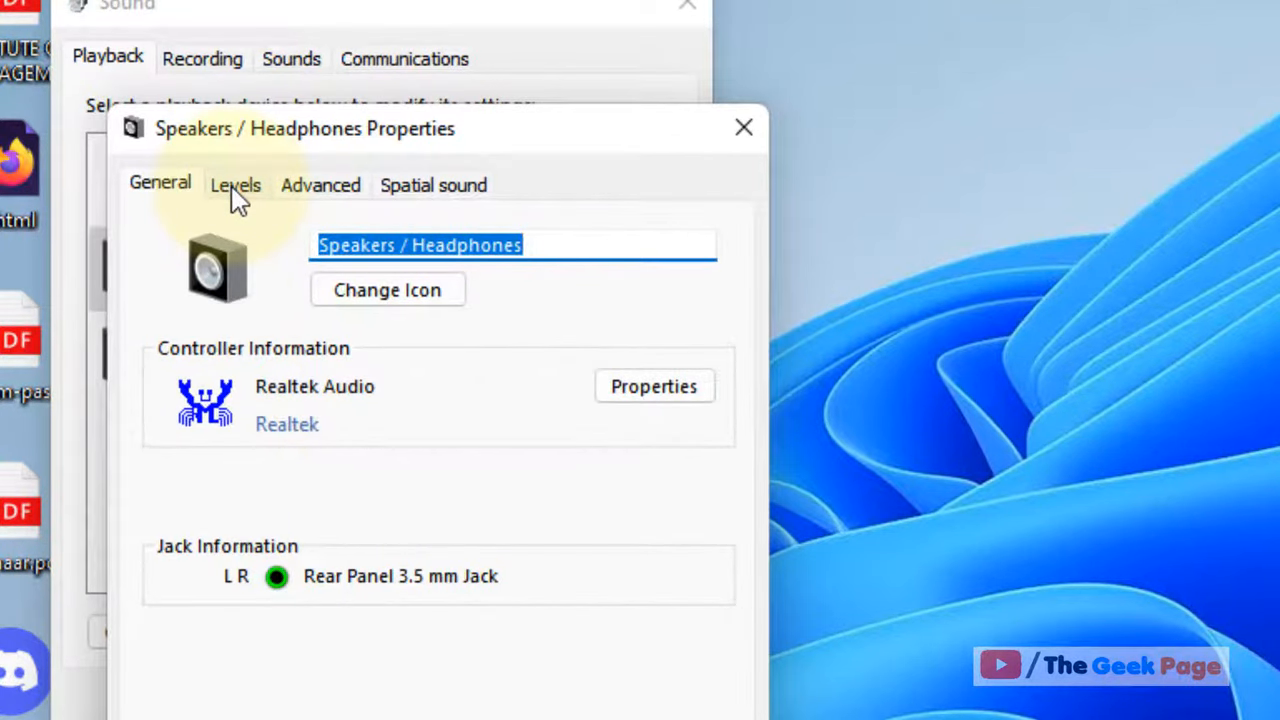
pyautogui.click(236, 184)
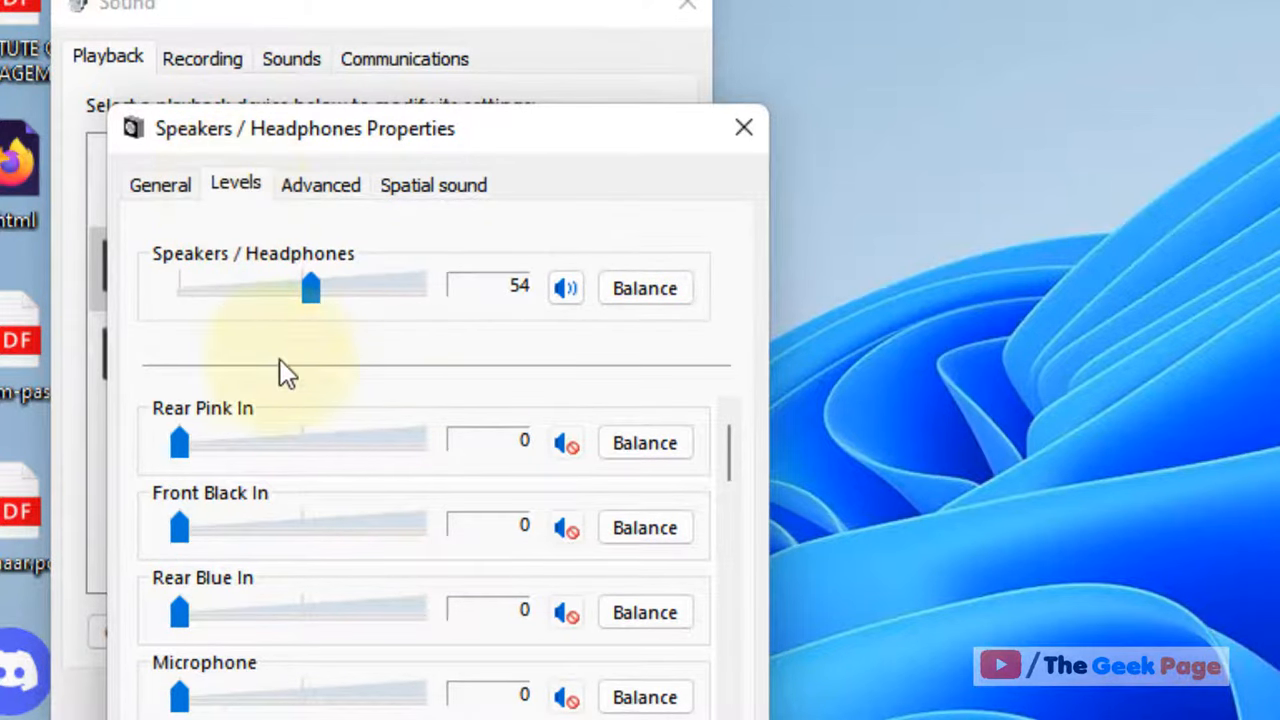
pyautogui.moveTo(644, 288)
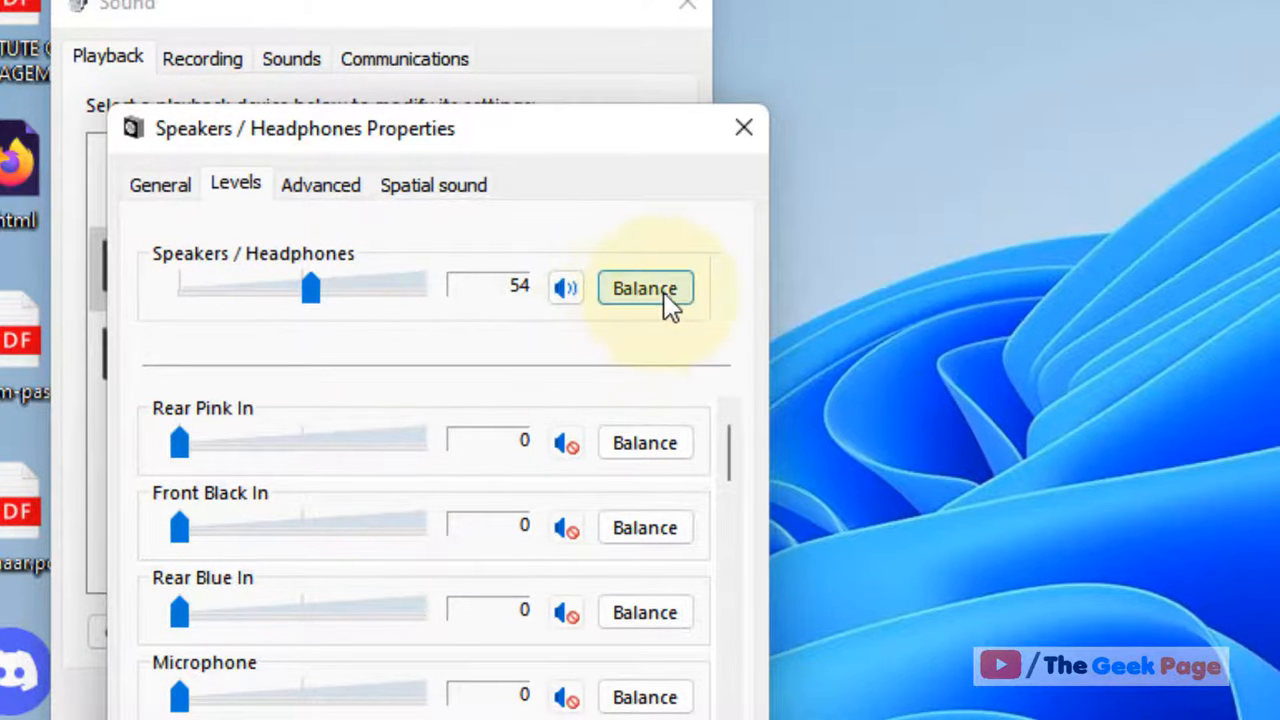
# Step: Even the left and right channel balance at 50, confirm, and close the Sound windows
pyautogui.click(644, 288)
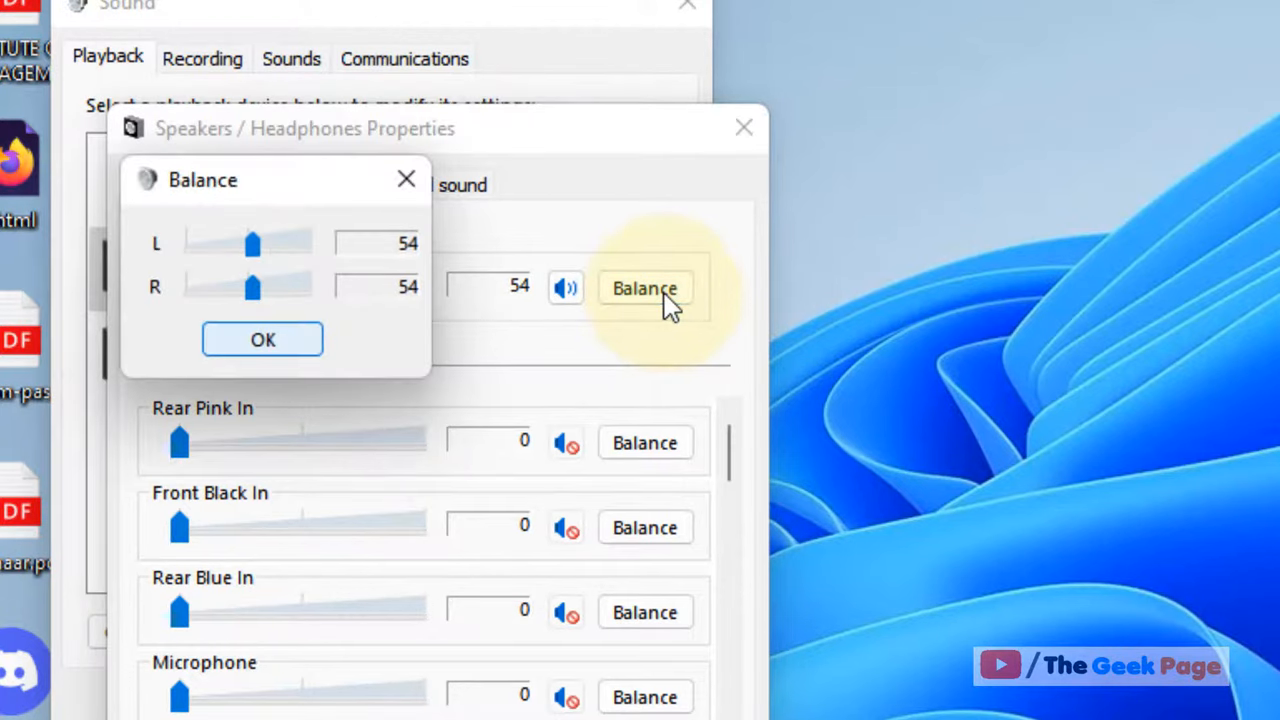
pyautogui.moveTo(252, 288); pyautogui.dragTo(224, 288)
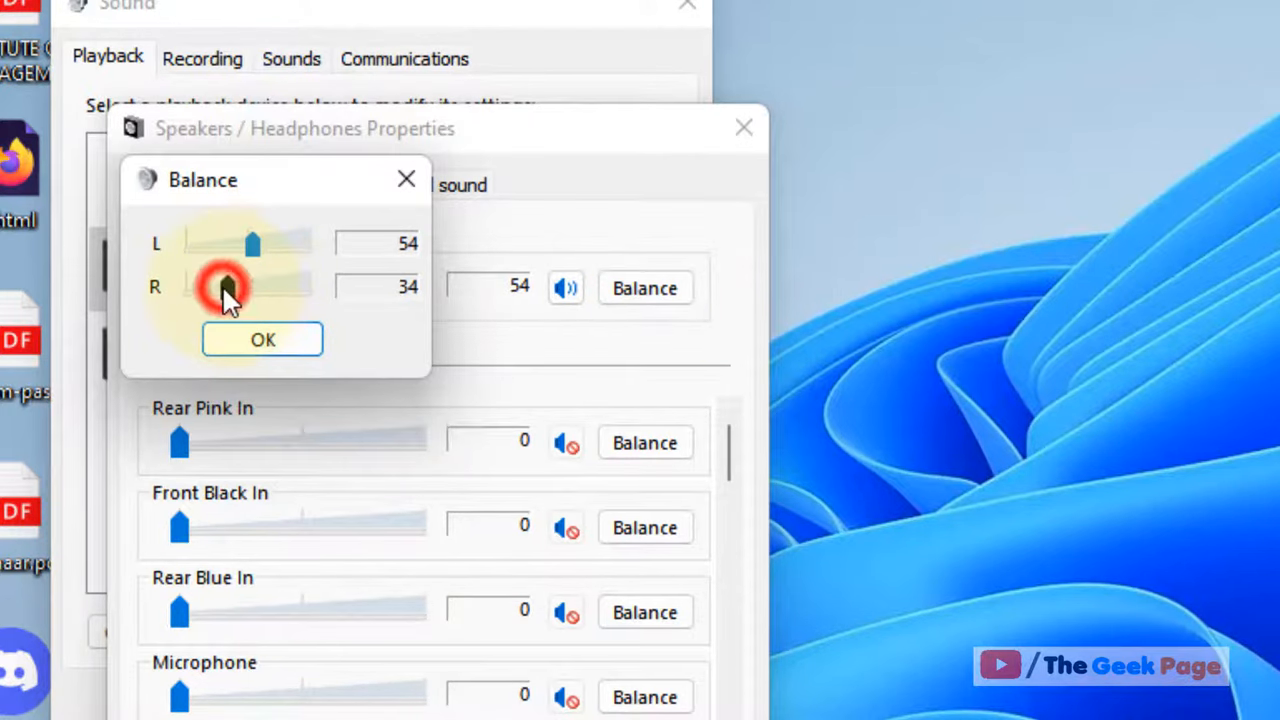
pyautogui.moveTo(224, 288); pyautogui.dragTo(248, 288)
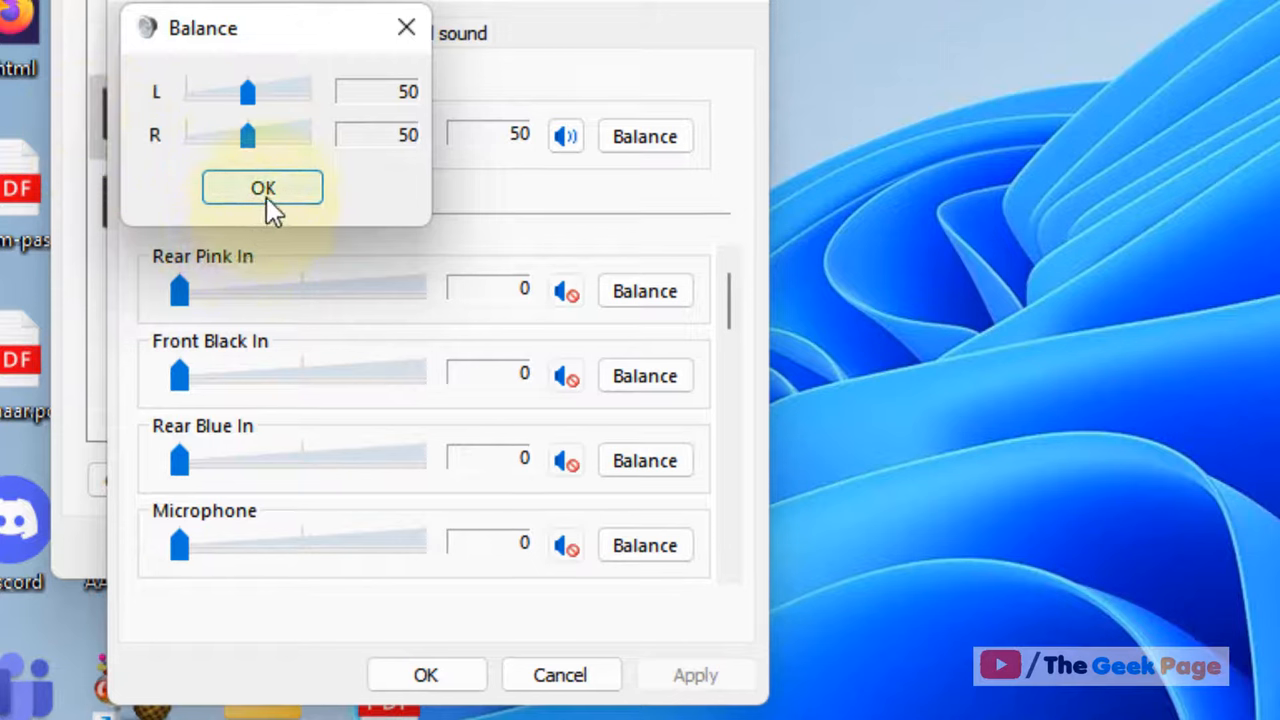
pyautogui.click(262, 188)
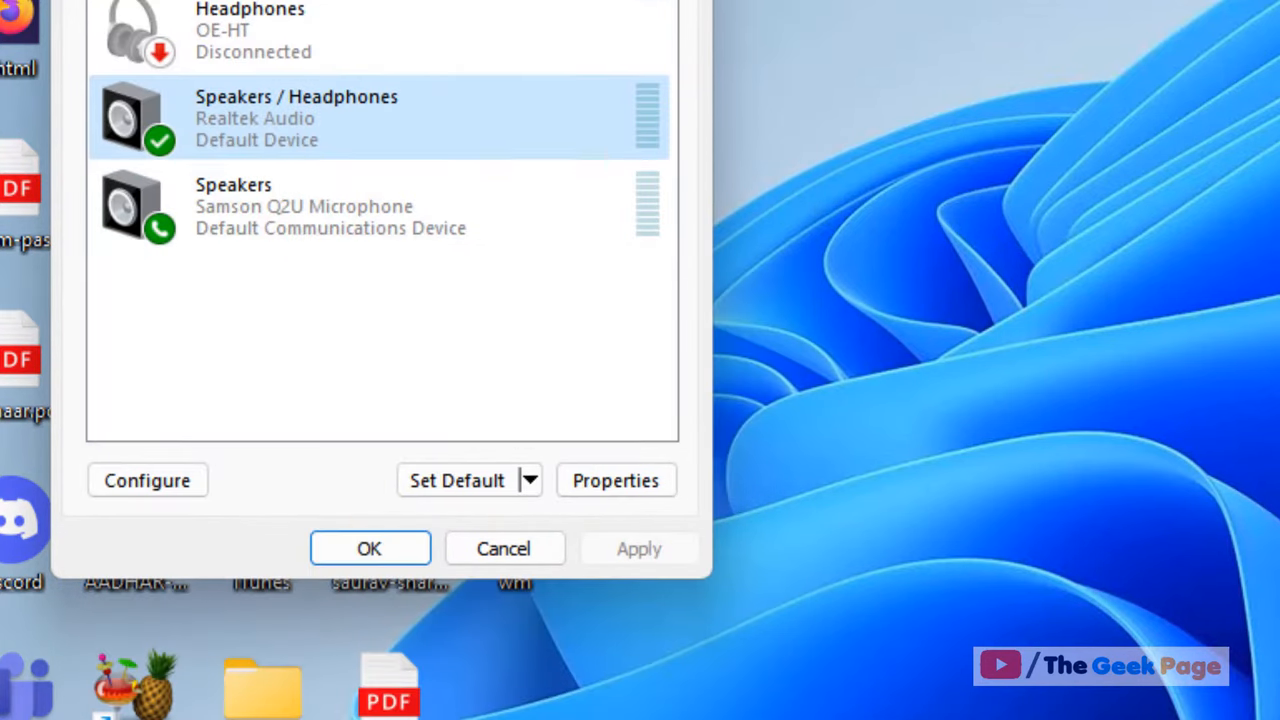
pyautogui.click(368, 548)
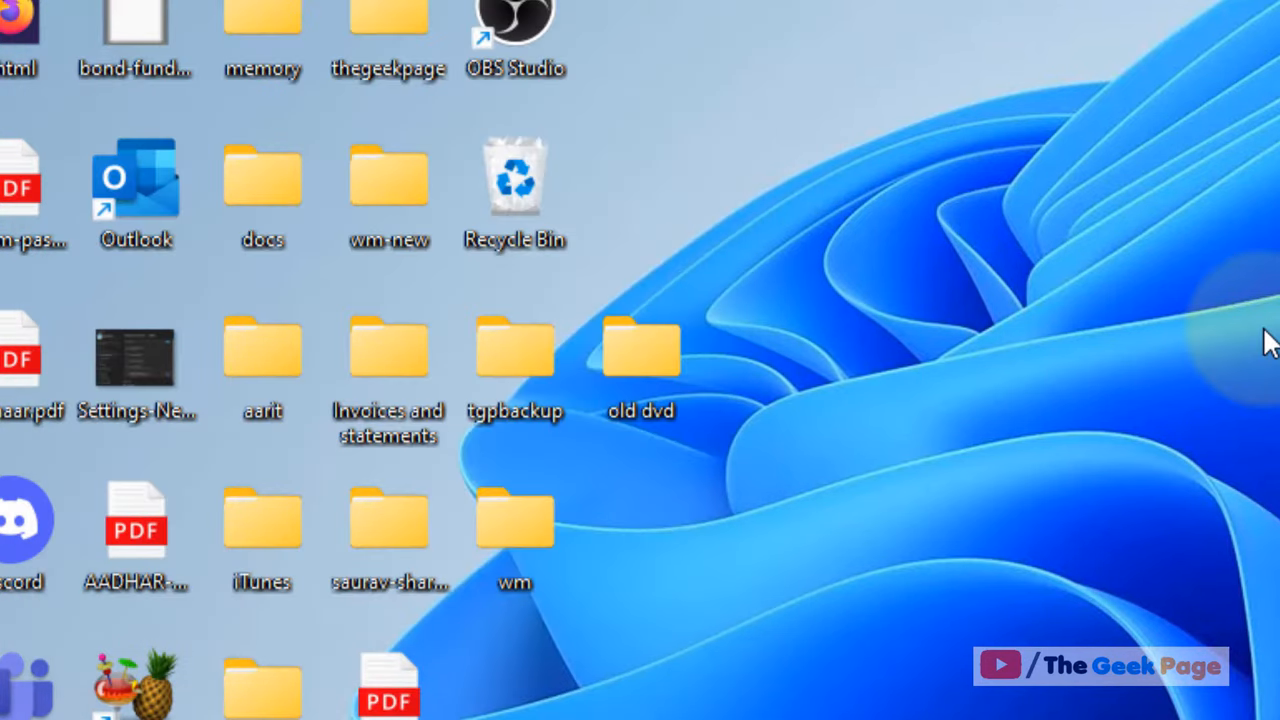